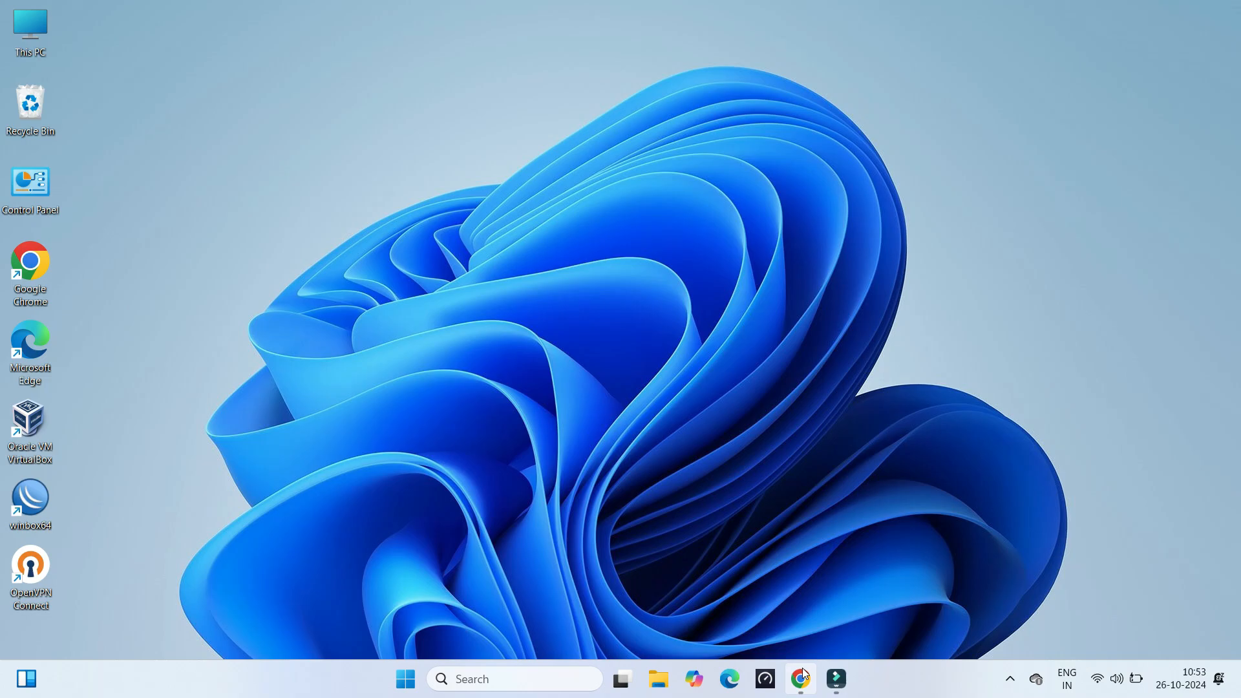
# Sign in to the router admin page at 192.168.0.1 from Chrome.
pyautogui.click(799, 678)
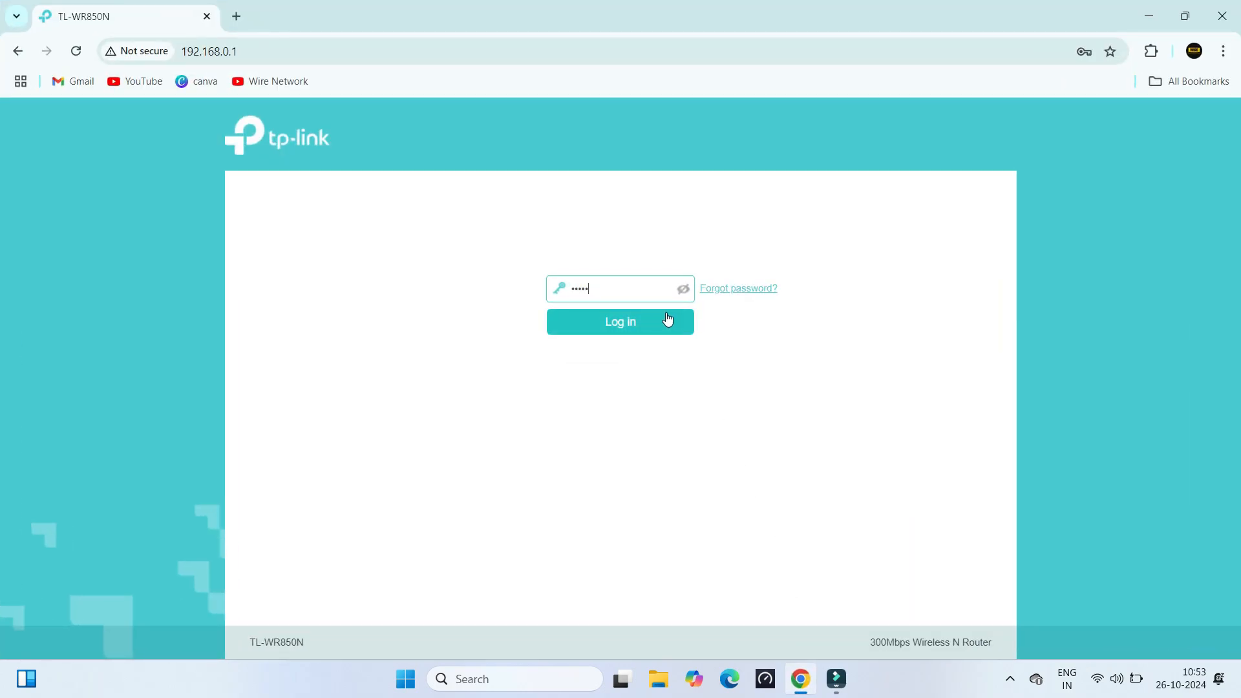
pyautogui.click(619, 322)
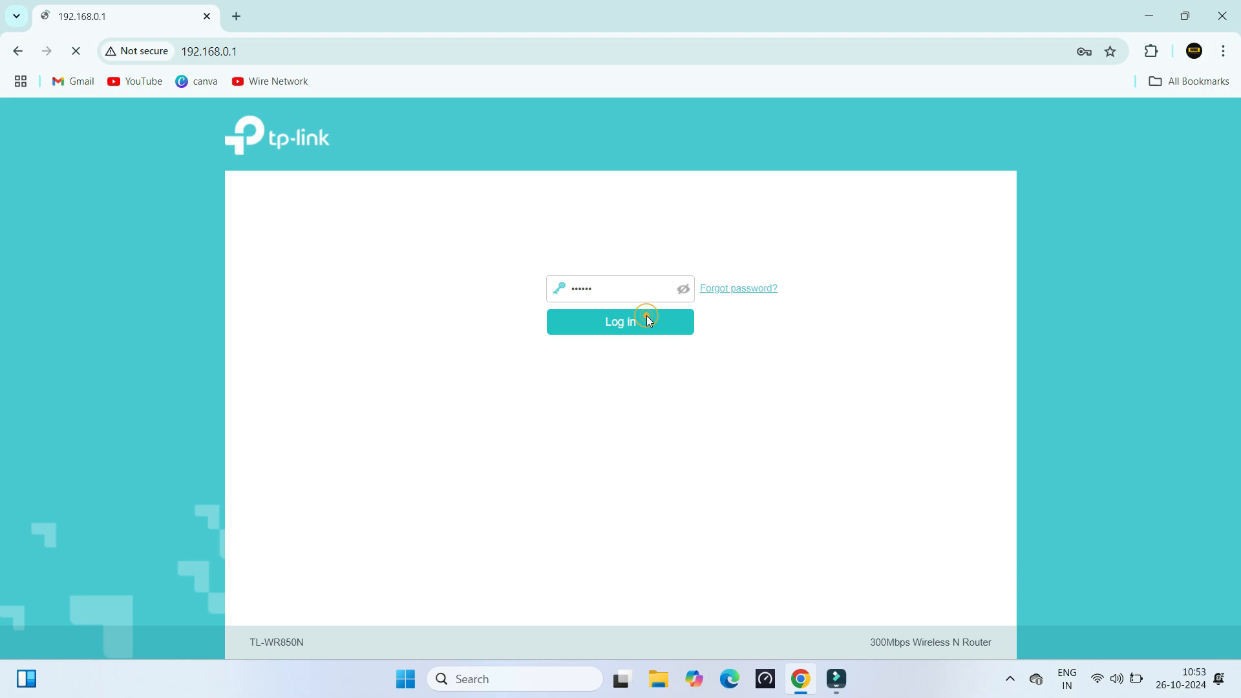
pyautogui.click(619, 322)
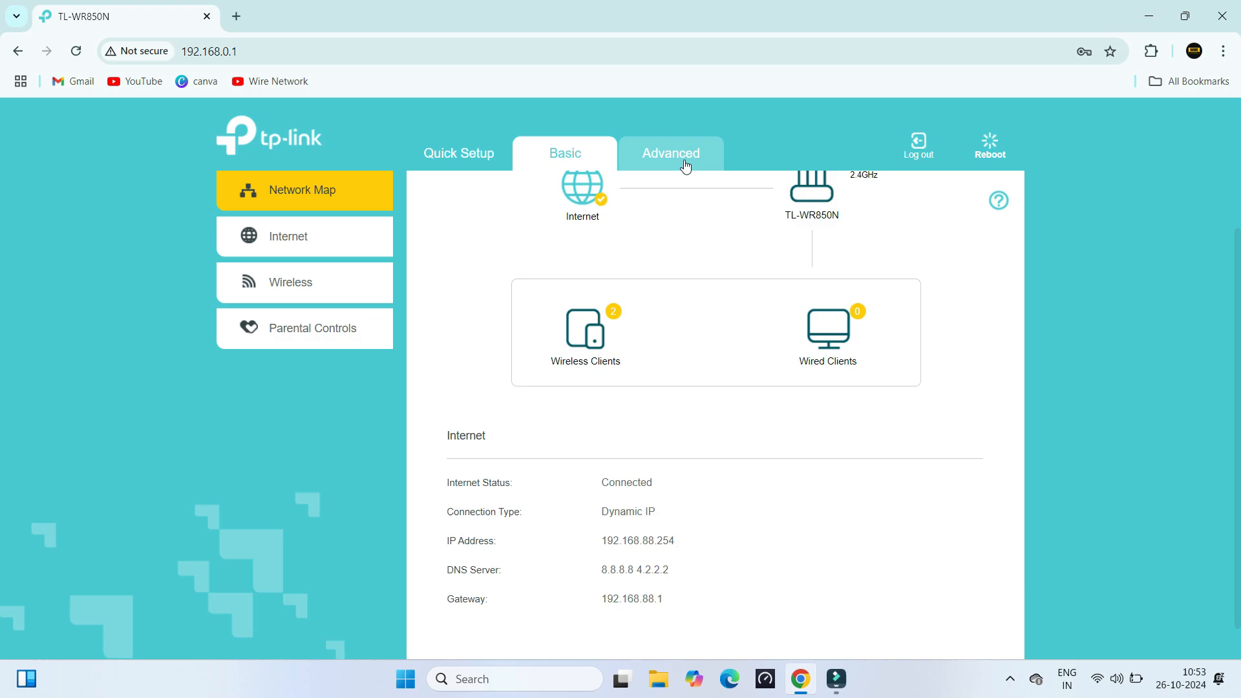
# Enable Service Filtering under Advanced > Security, leaving the filtering list empty.
pyautogui.click(671, 153)
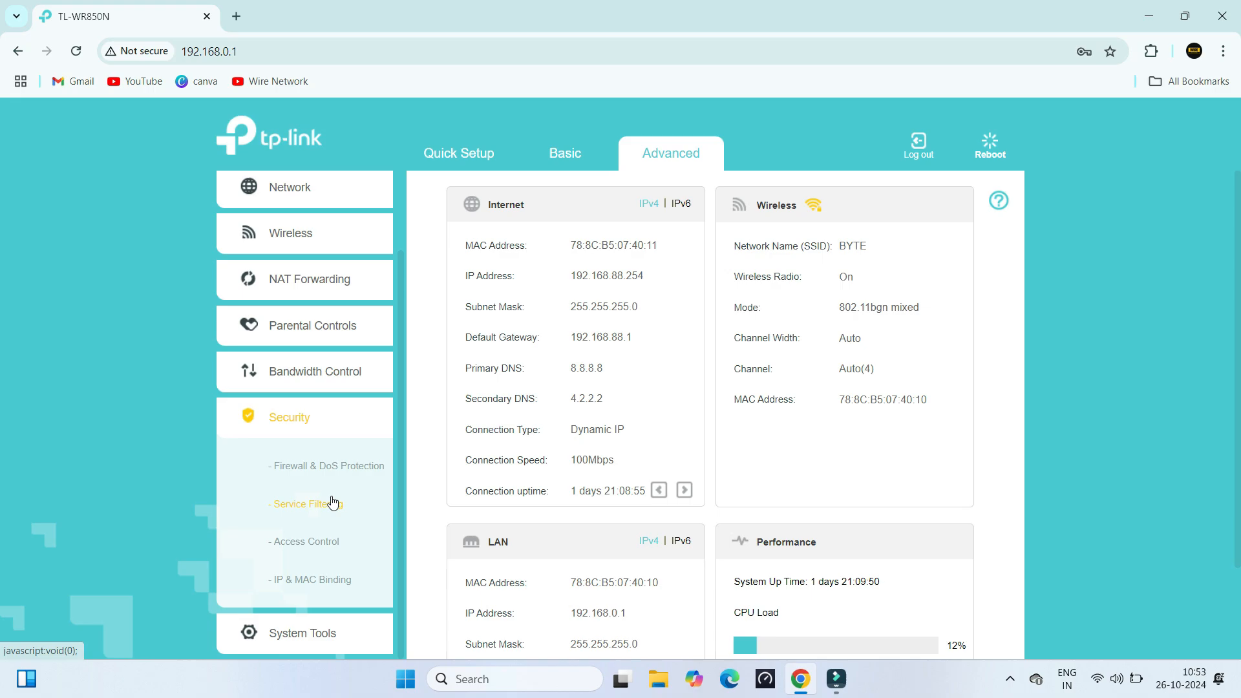
pyautogui.click(307, 503)
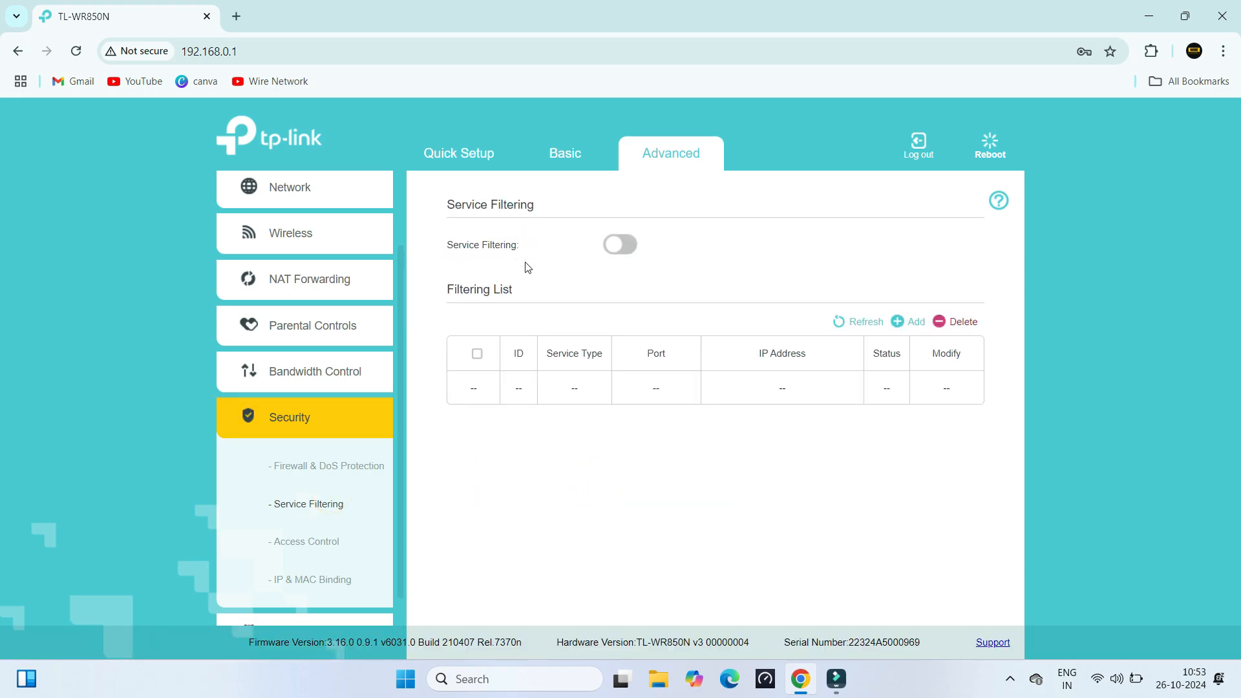
pyautogui.click(620, 245)
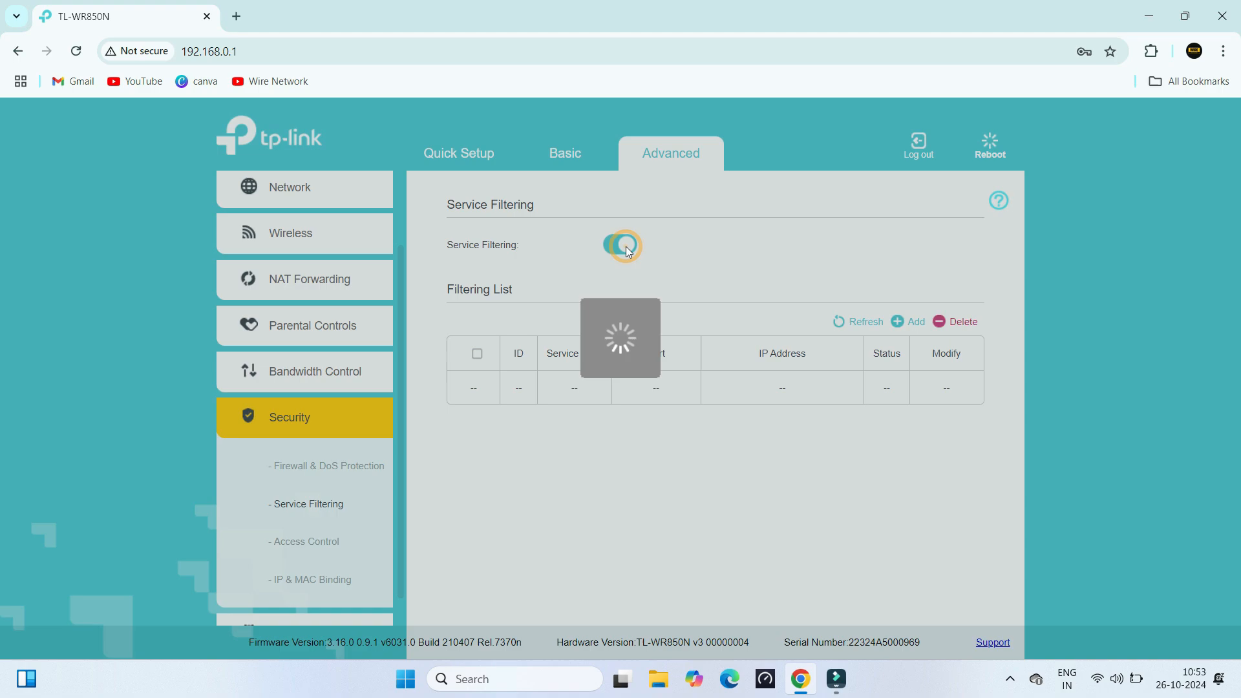
pyautogui.click(620, 245)
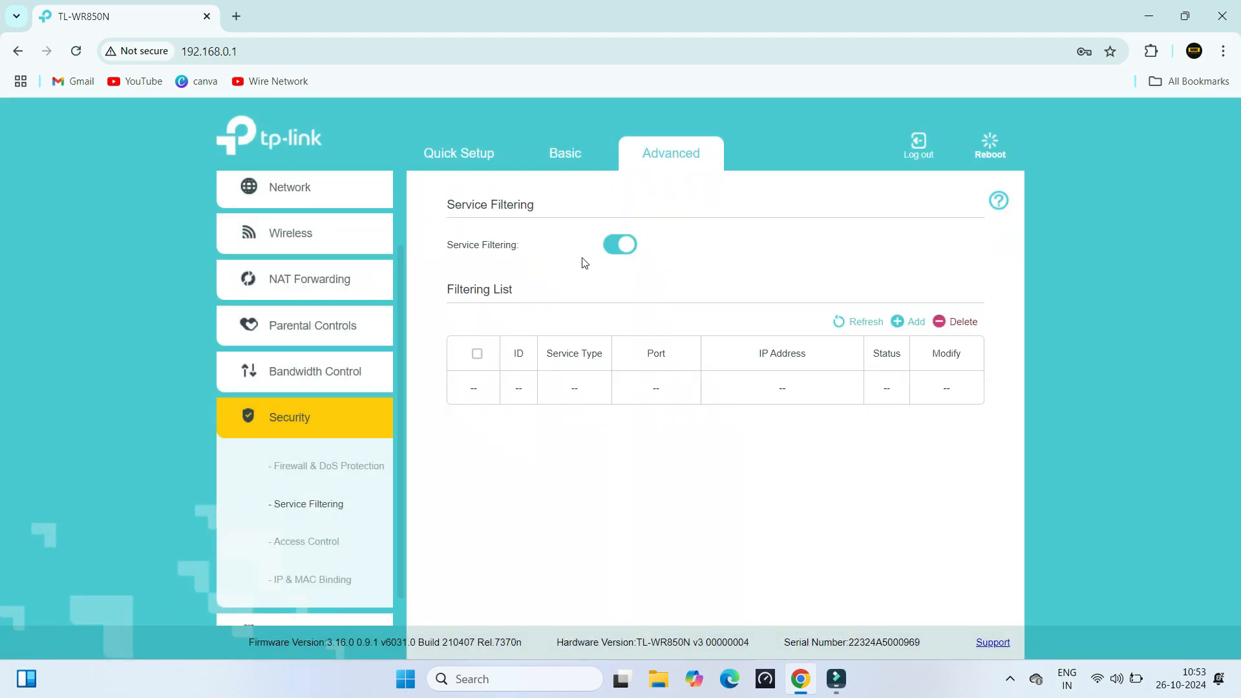
pyautogui.moveTo(555, 297)
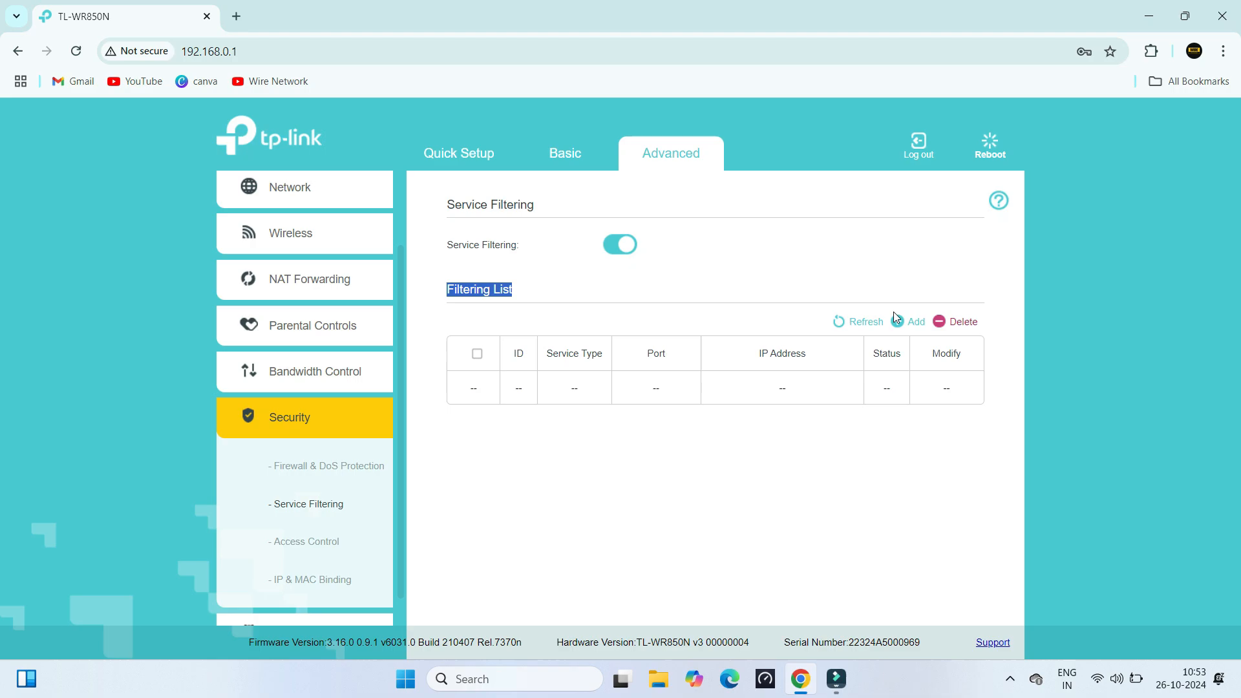
# Add a new filtering rule with OpenVPN (port 1194, TCP/UDP) as the service type.
pyautogui.click(914, 322)
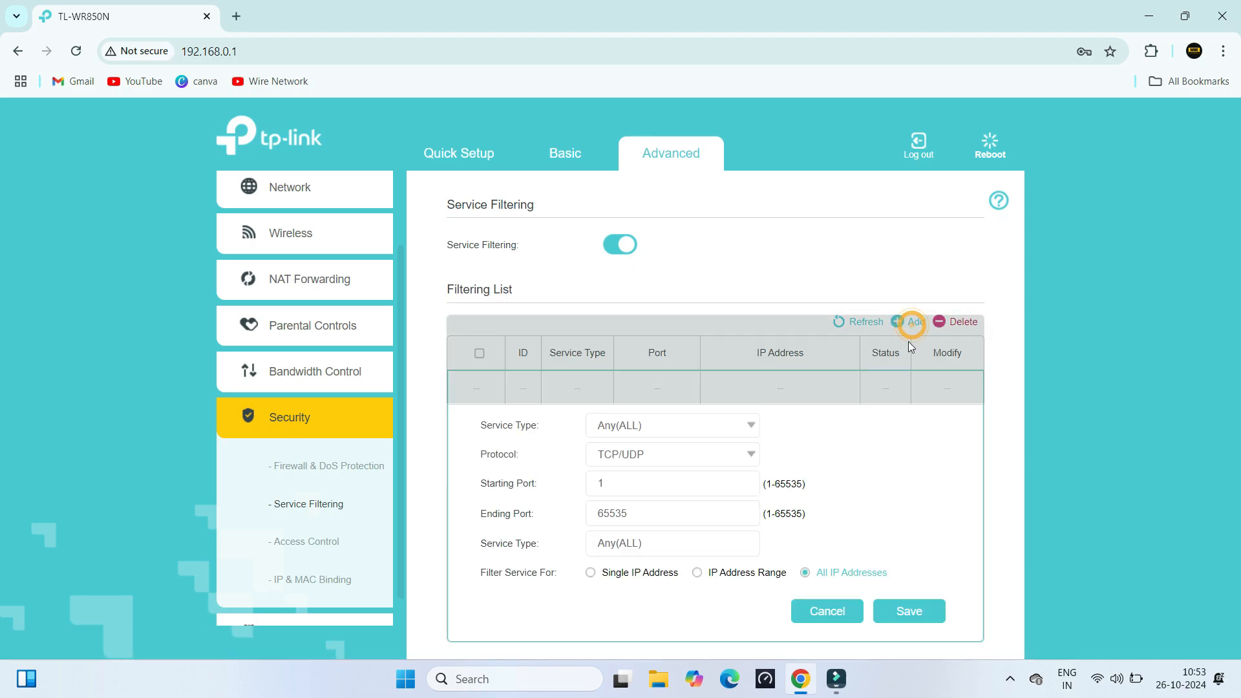
pyautogui.scroll(-3)
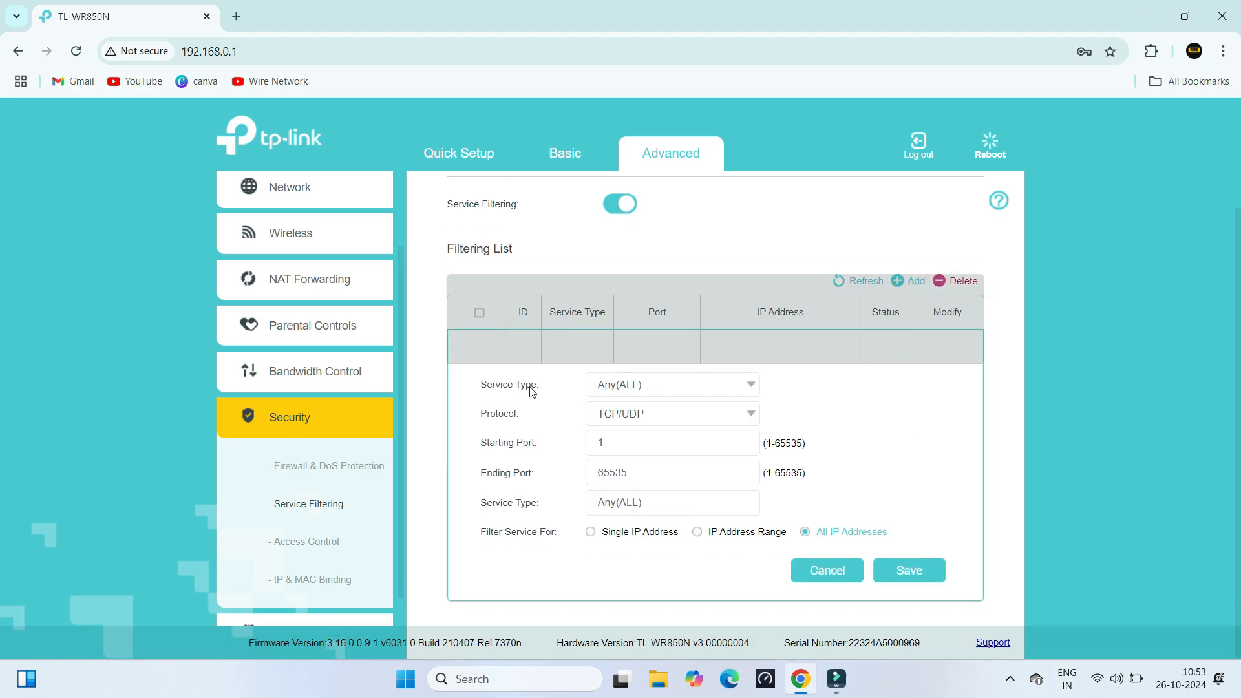
pyautogui.click(670, 385)
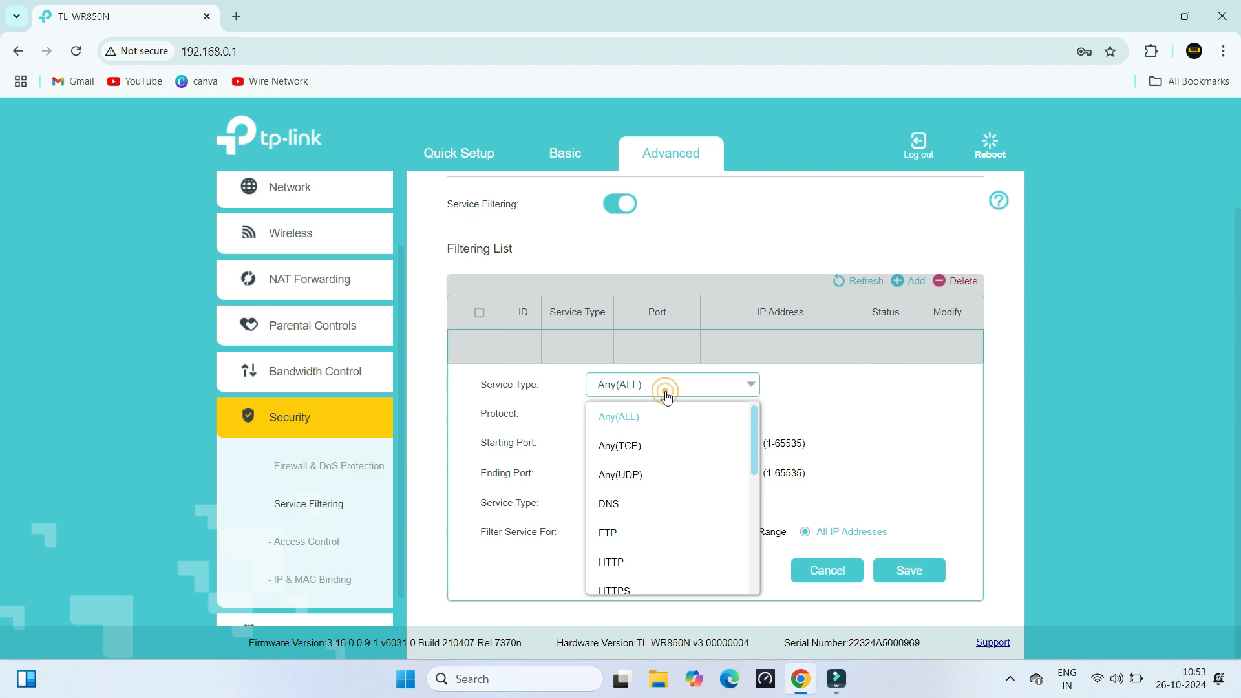
pyautogui.scroll(-3)
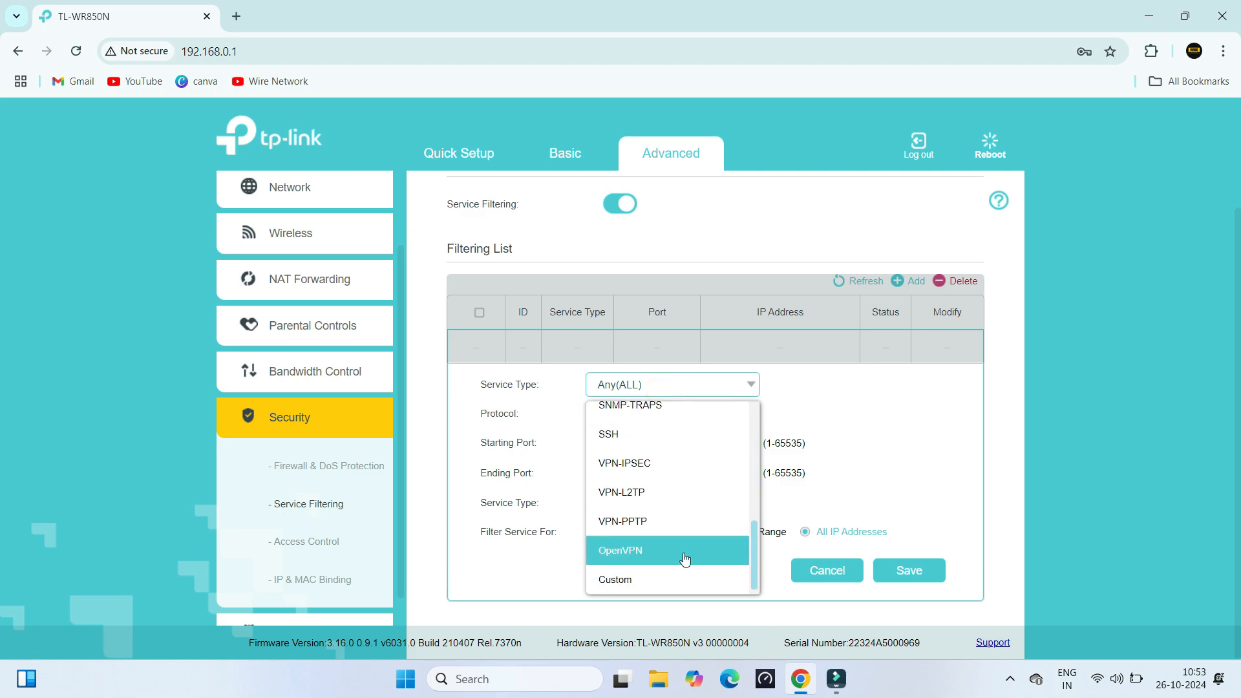
pyautogui.click(619, 550)
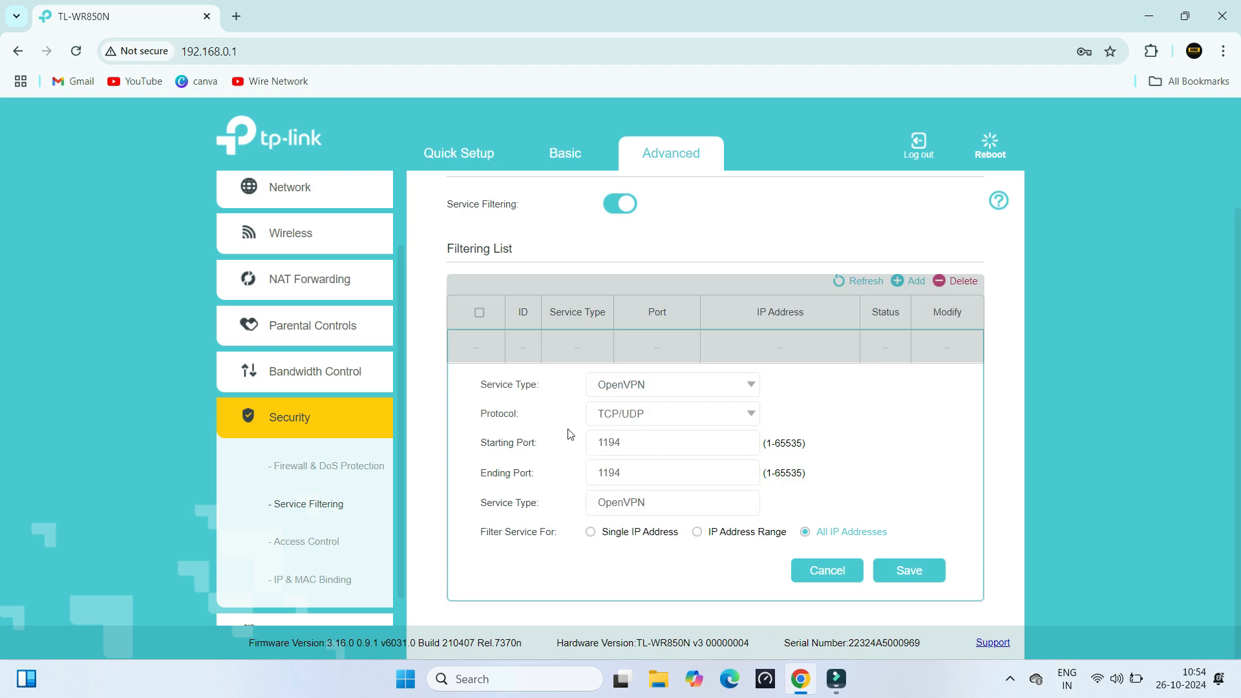
# Name the rule 'OpenVPN Block' for all IP addresses and save it.
pyautogui.click(671, 413)
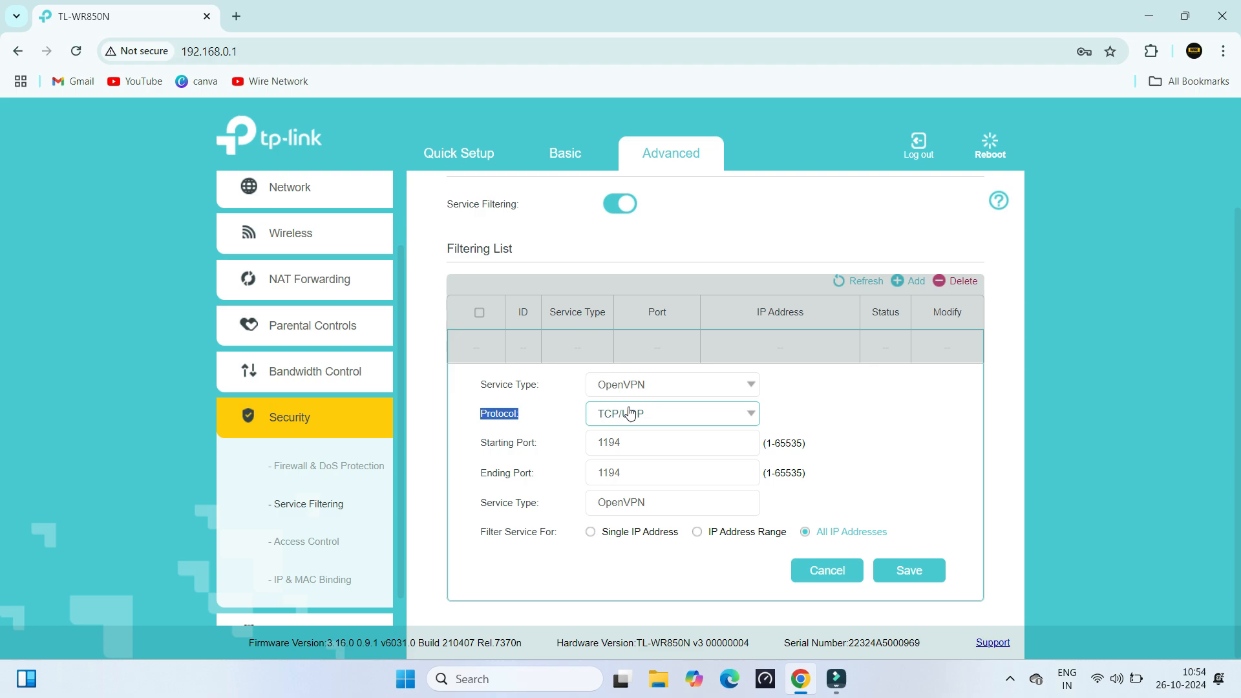
pyautogui.click(672, 442)
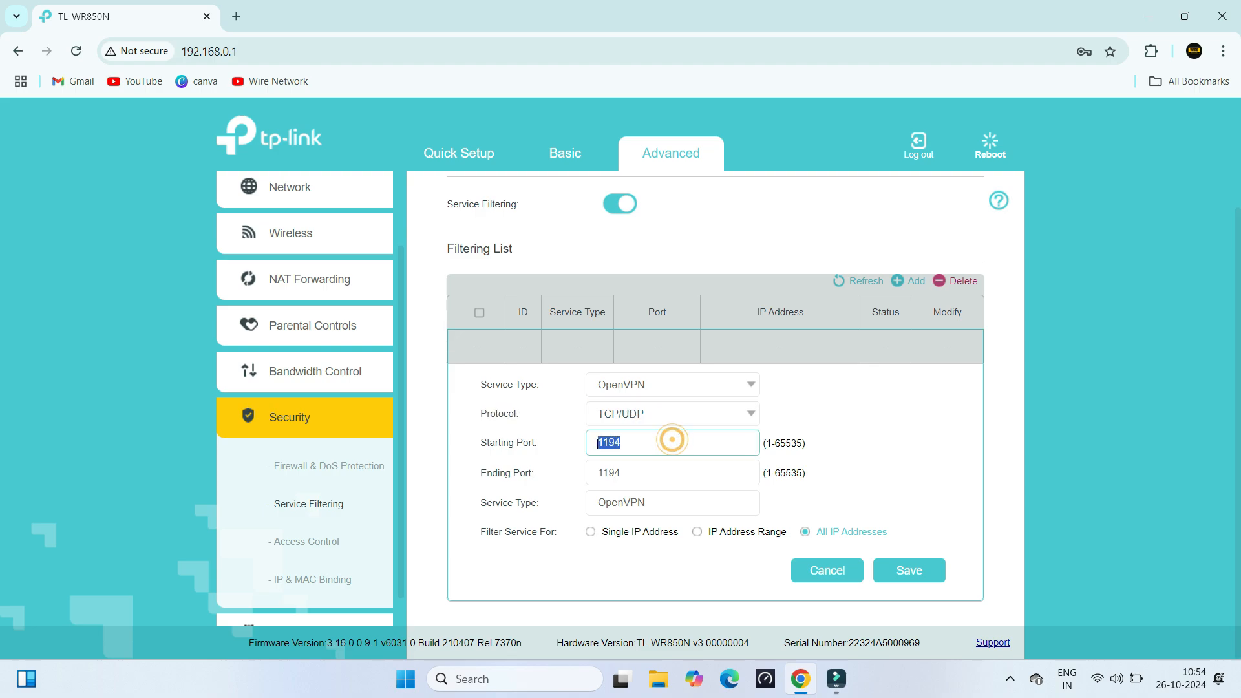
pyautogui.click(672, 473)
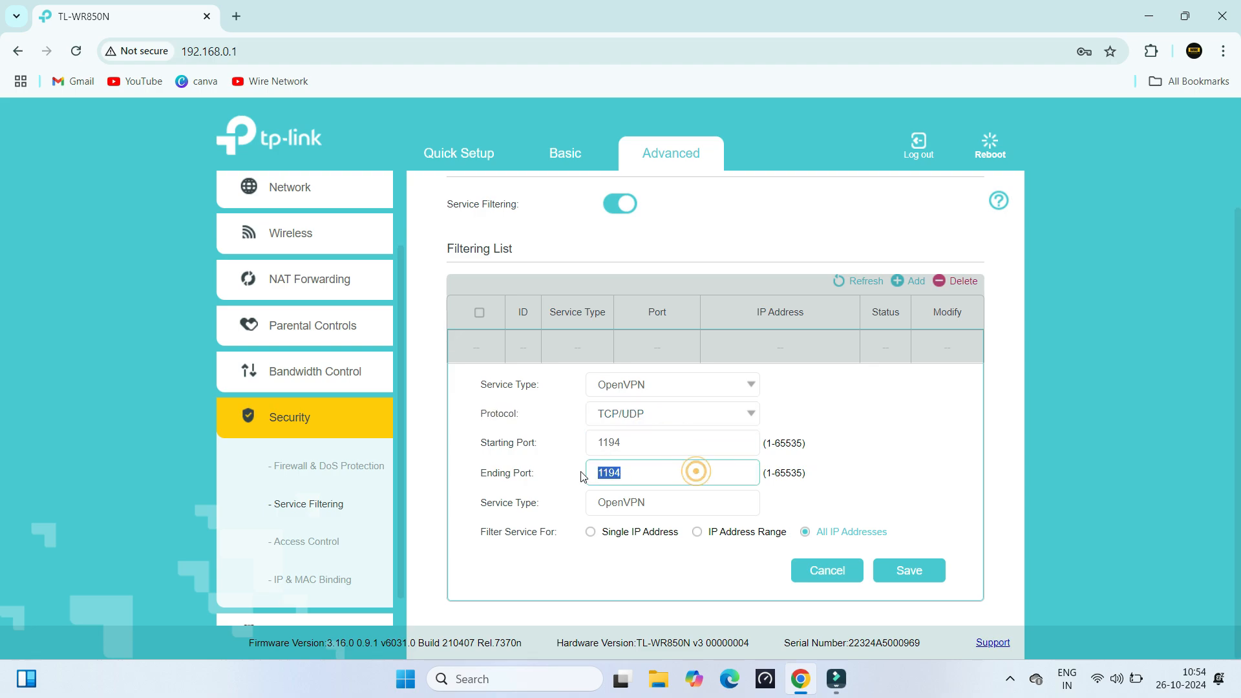
pyautogui.click(673, 501)
pyautogui.write(' B')
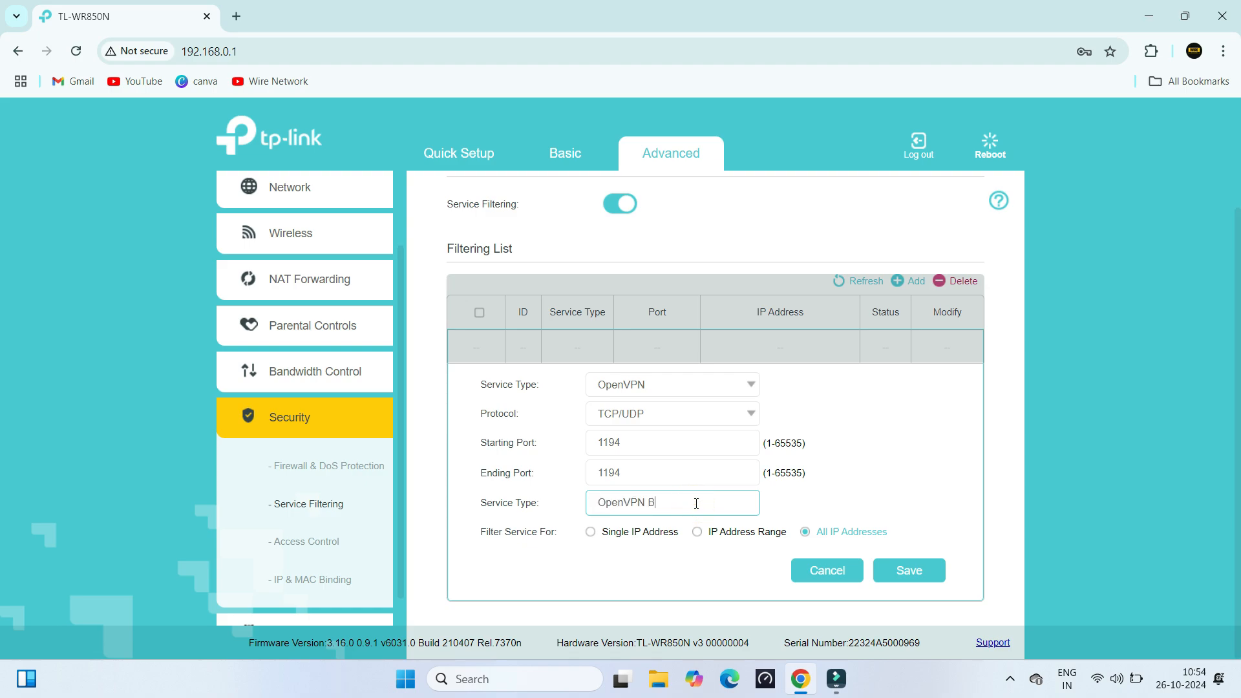
pyautogui.write('lock')
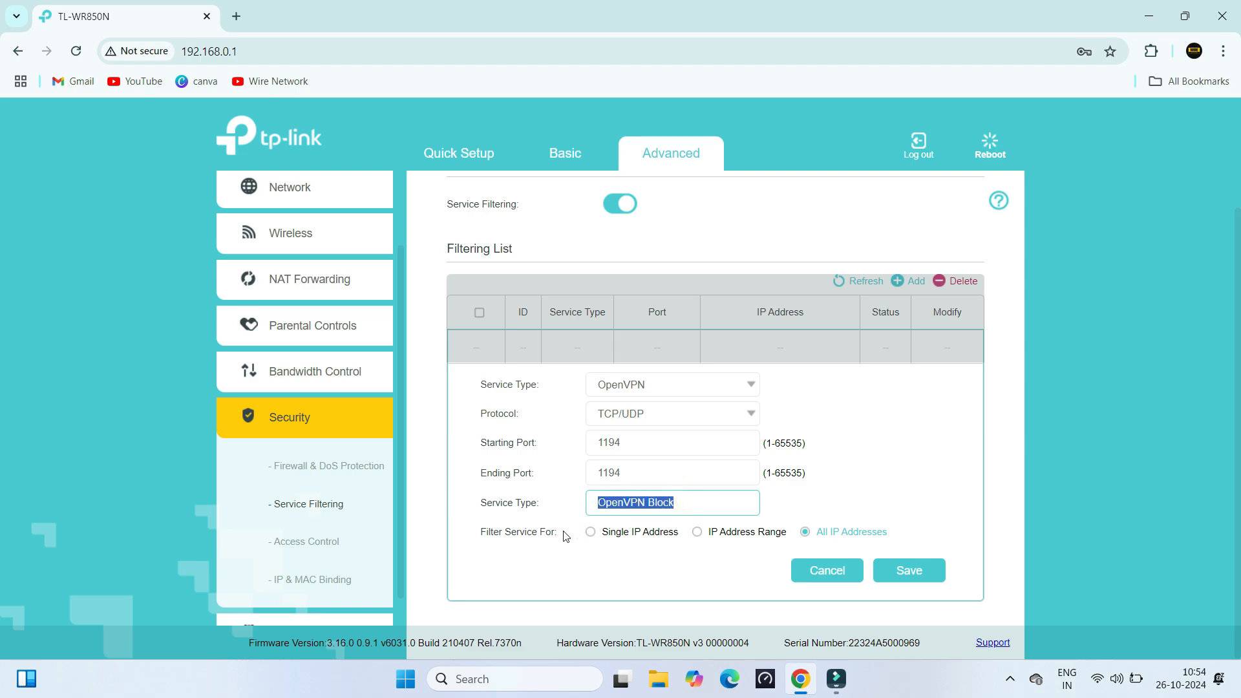
pyautogui.click(590, 556)
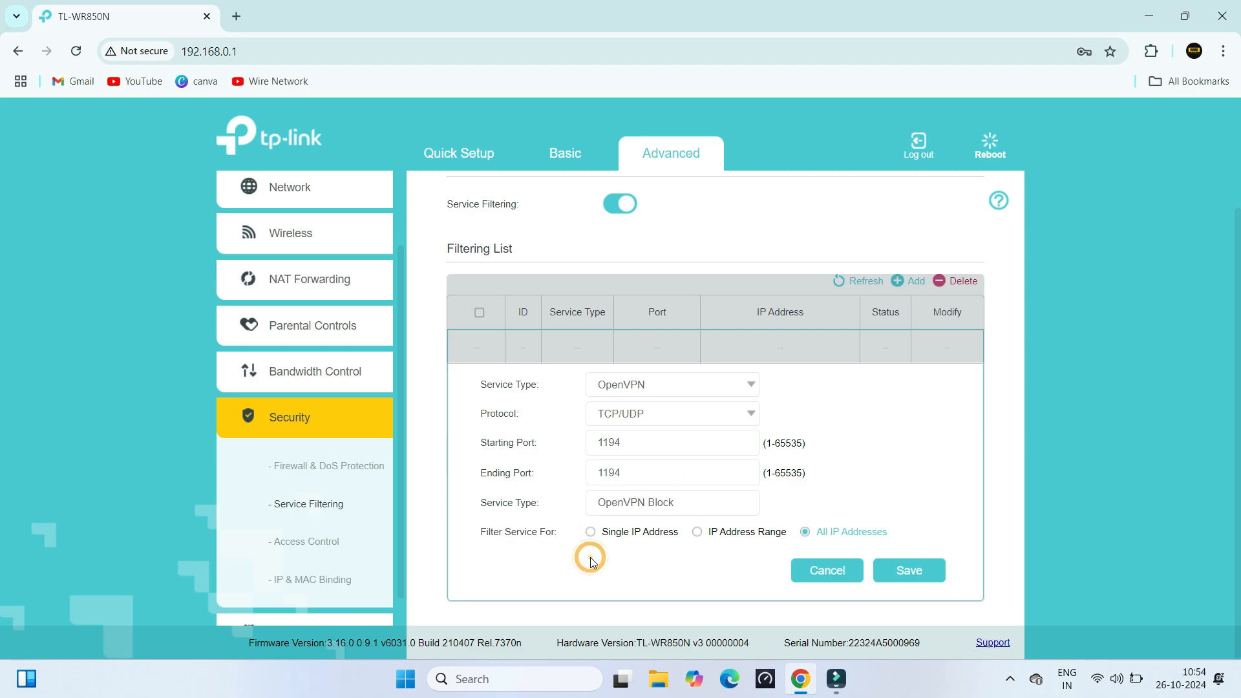
pyautogui.moveTo(758, 531)
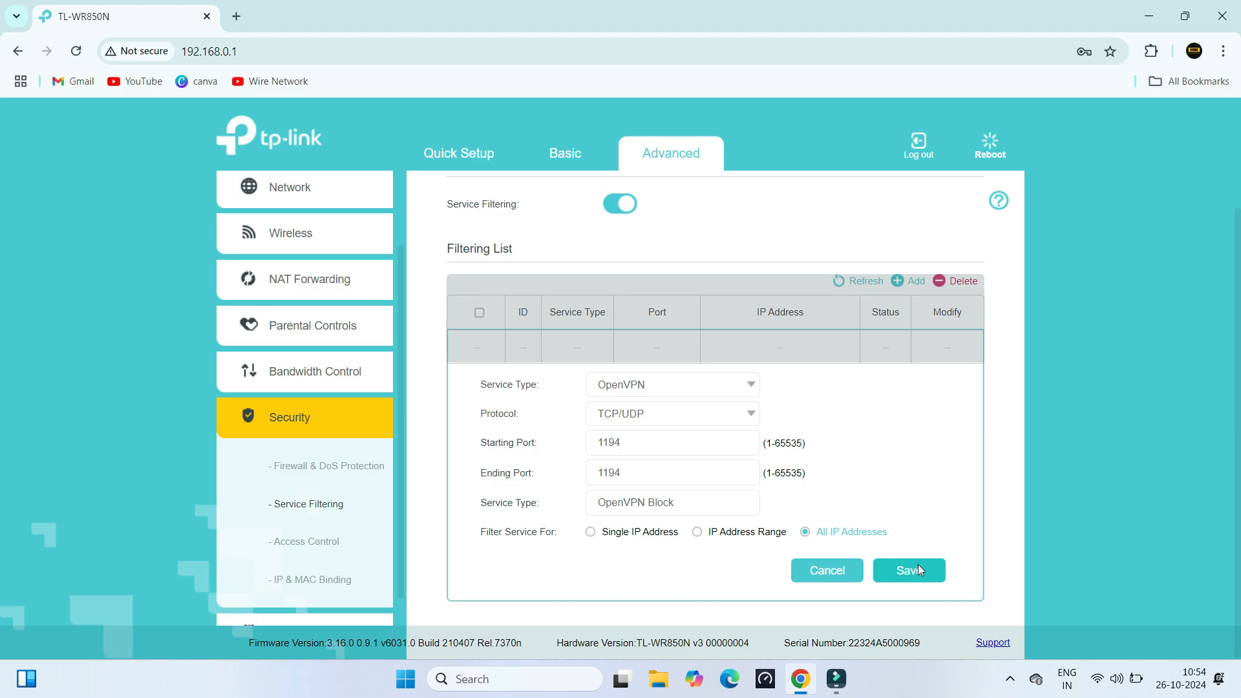
pyautogui.click(908, 570)
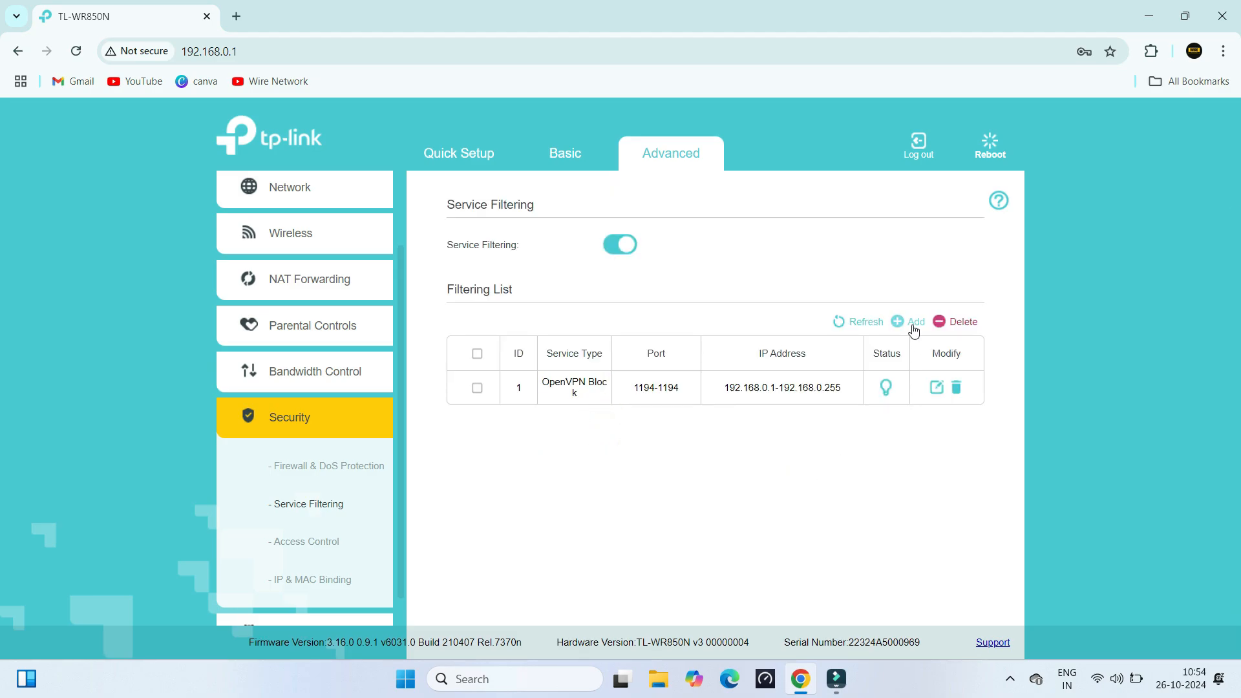
# Add a second rule with service type VPN-PPTP (port 1723) and protocol TCP/UDP.
pyautogui.click(911, 321)
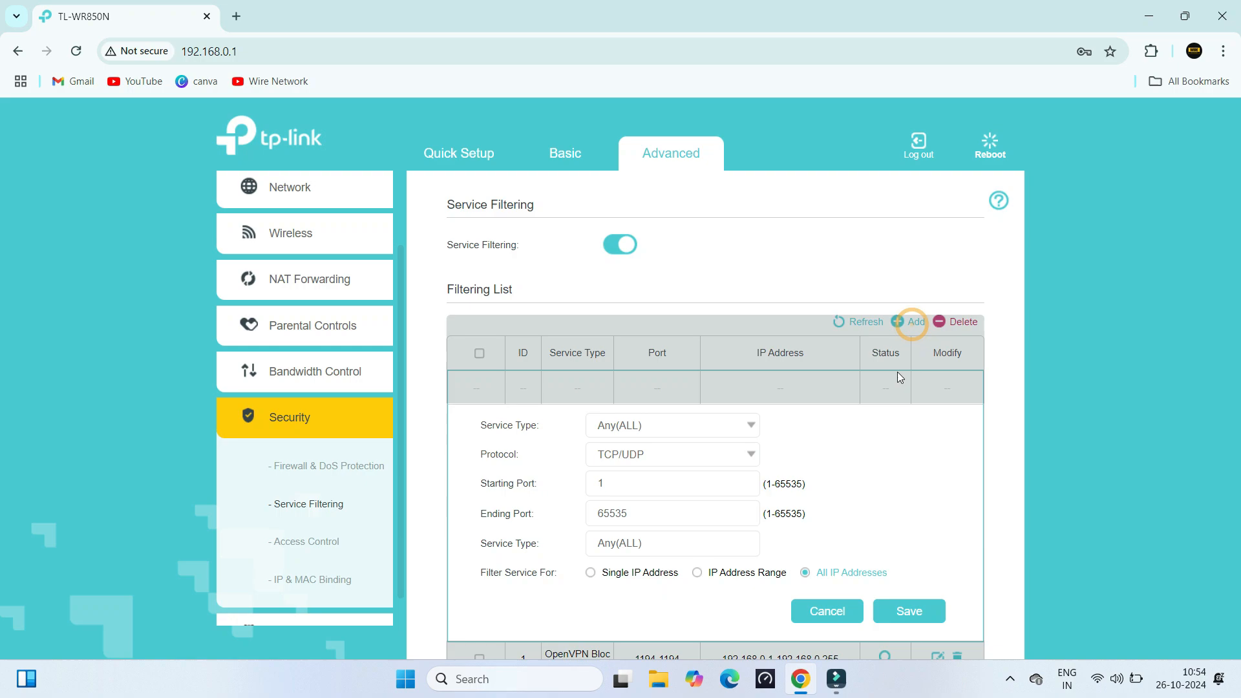
pyautogui.click(672, 350)
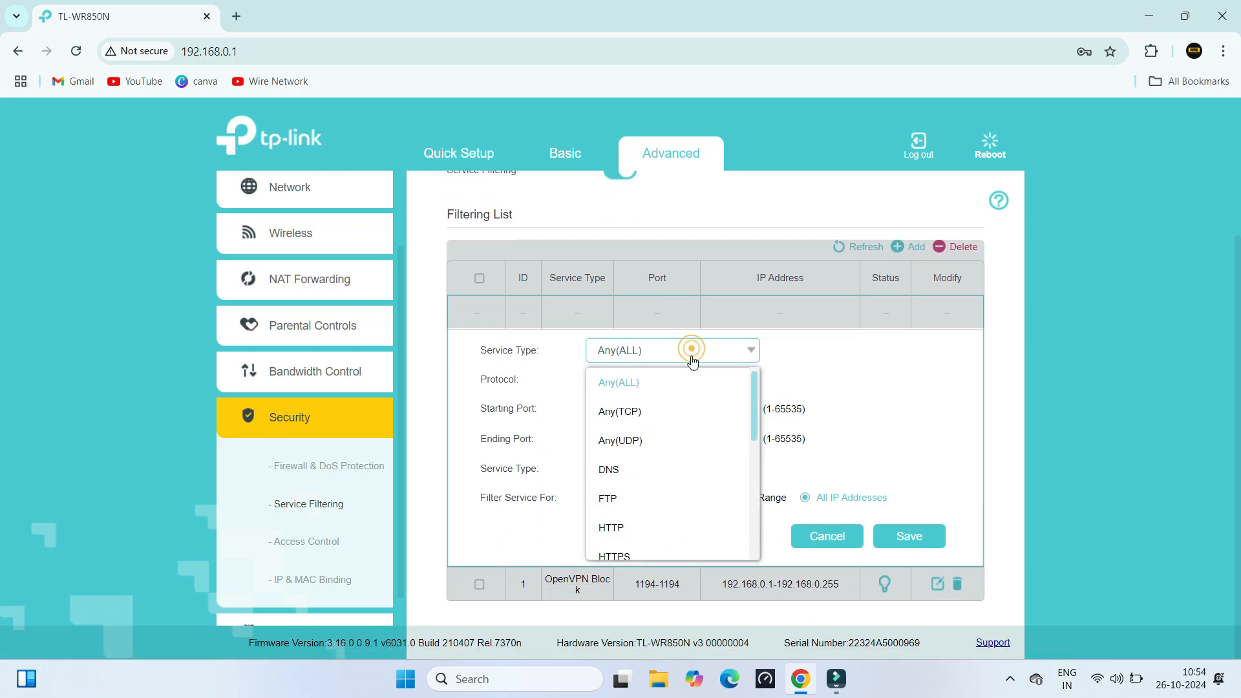
pyautogui.scroll(-3)
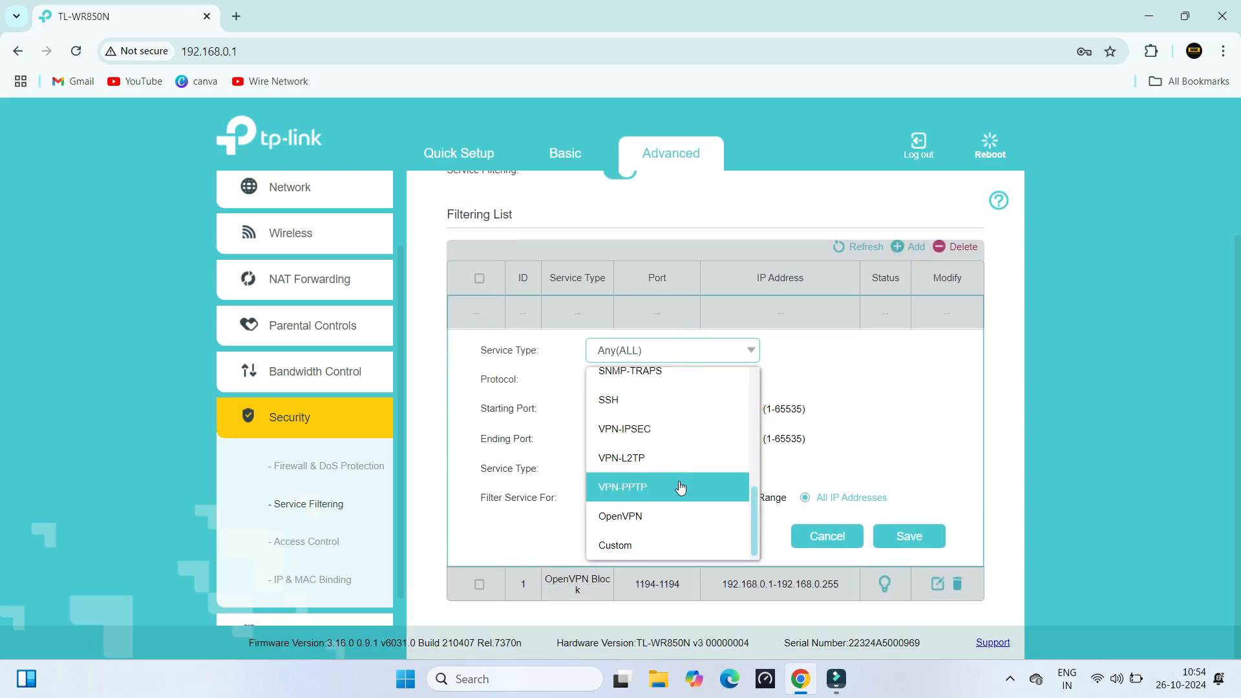
pyautogui.click(621, 487)
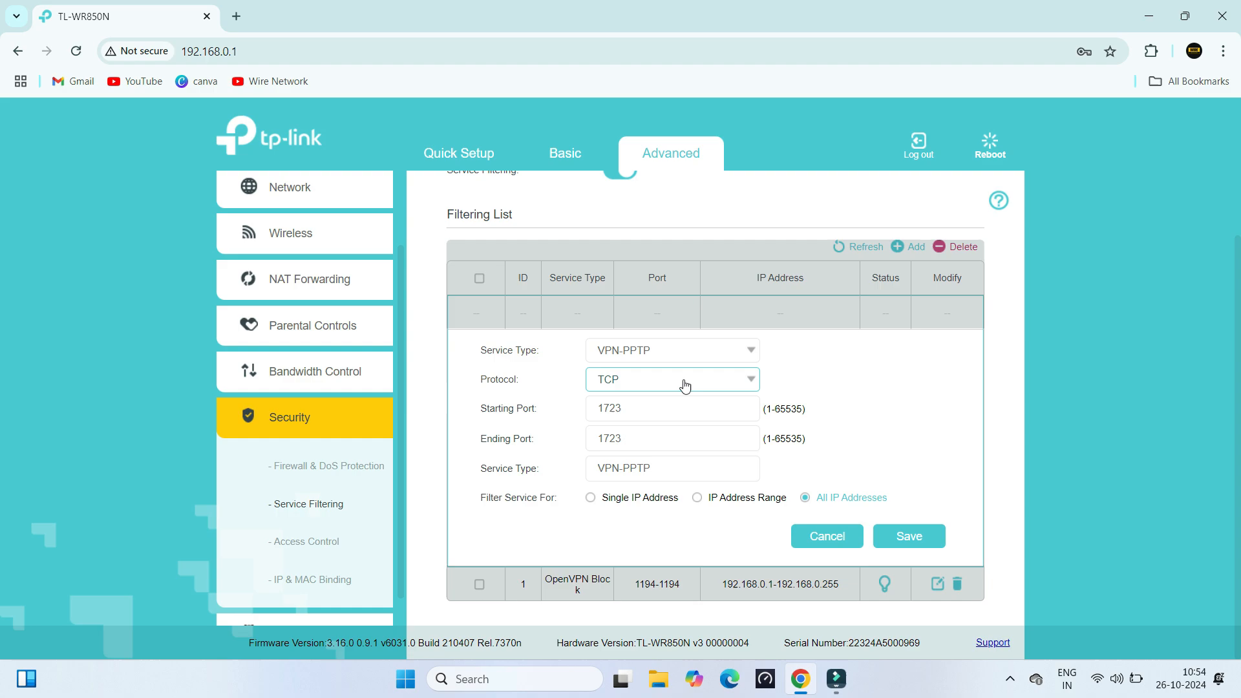
pyautogui.click(671, 378)
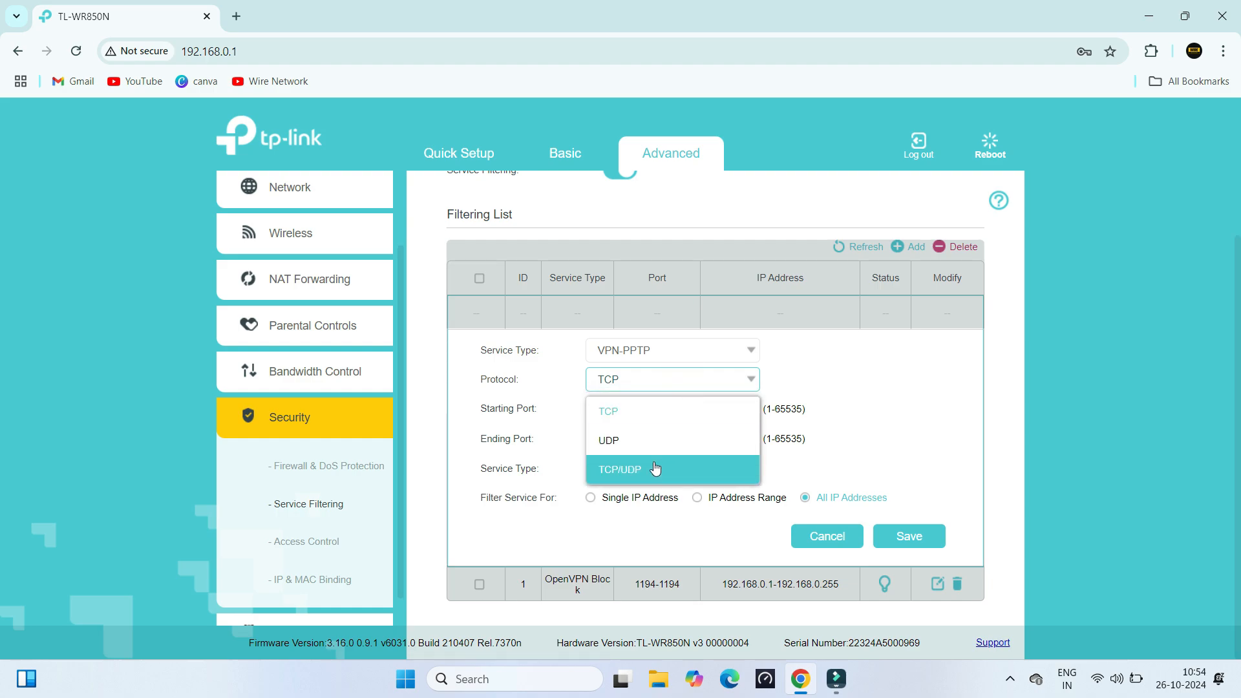
pyautogui.click(619, 468)
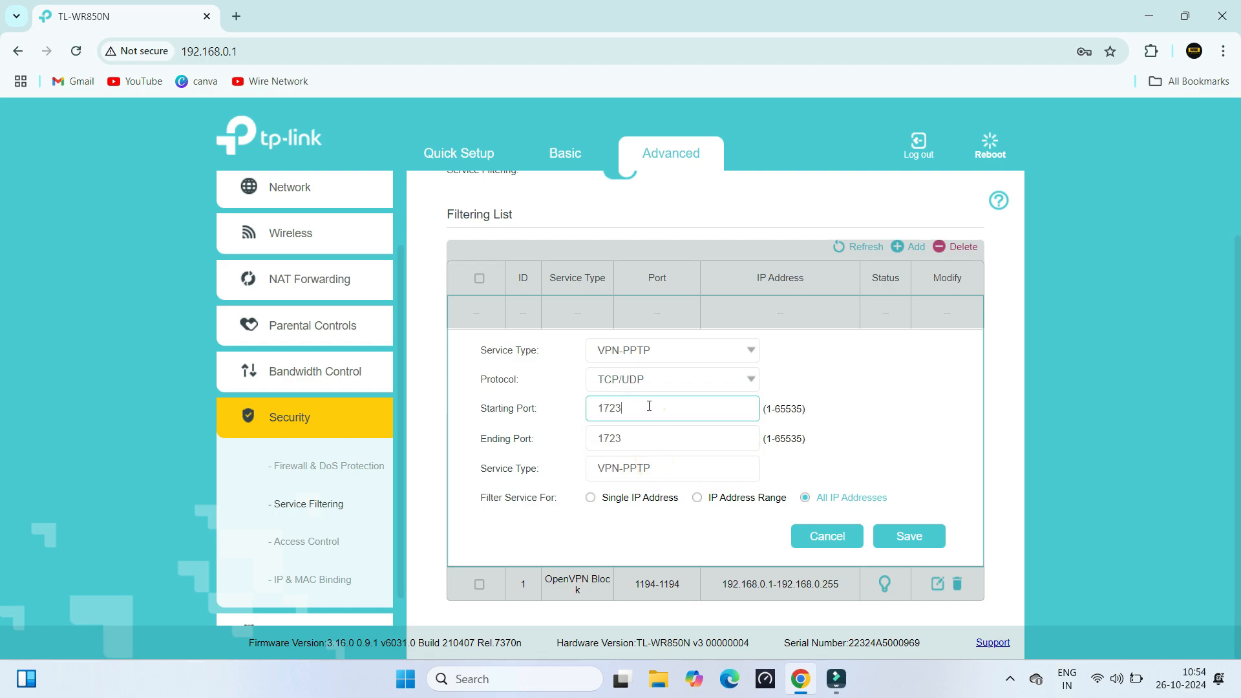
# Name the rule 'VPN-PPTP BLOCK' and save it to the filtering list.
pyautogui.click(672, 438)
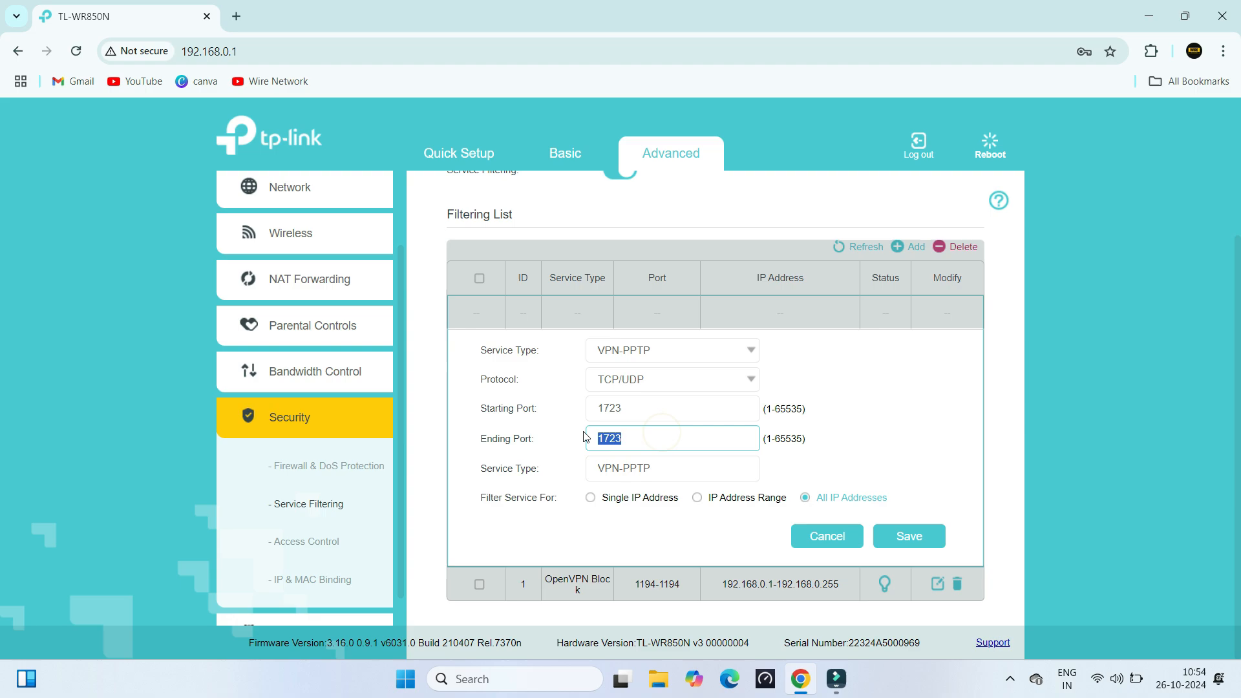
pyautogui.click(672, 468)
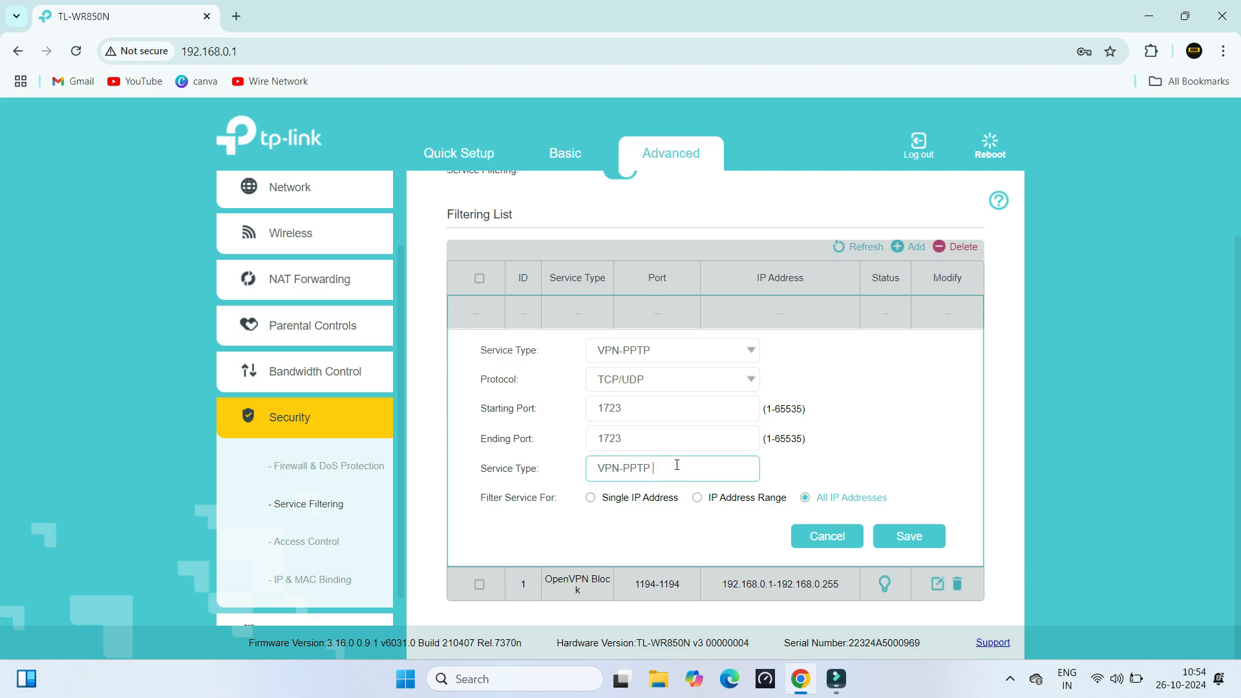
pyautogui.write('BLOCK')
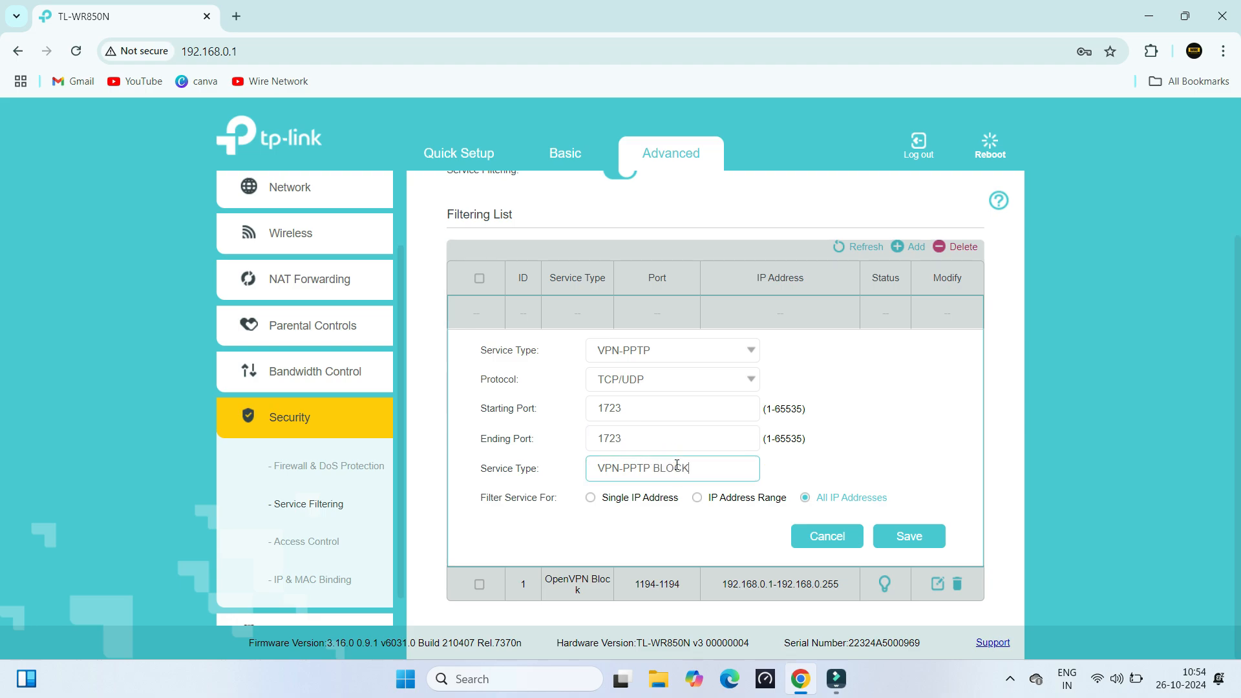
pyautogui.moveTo(826, 483)
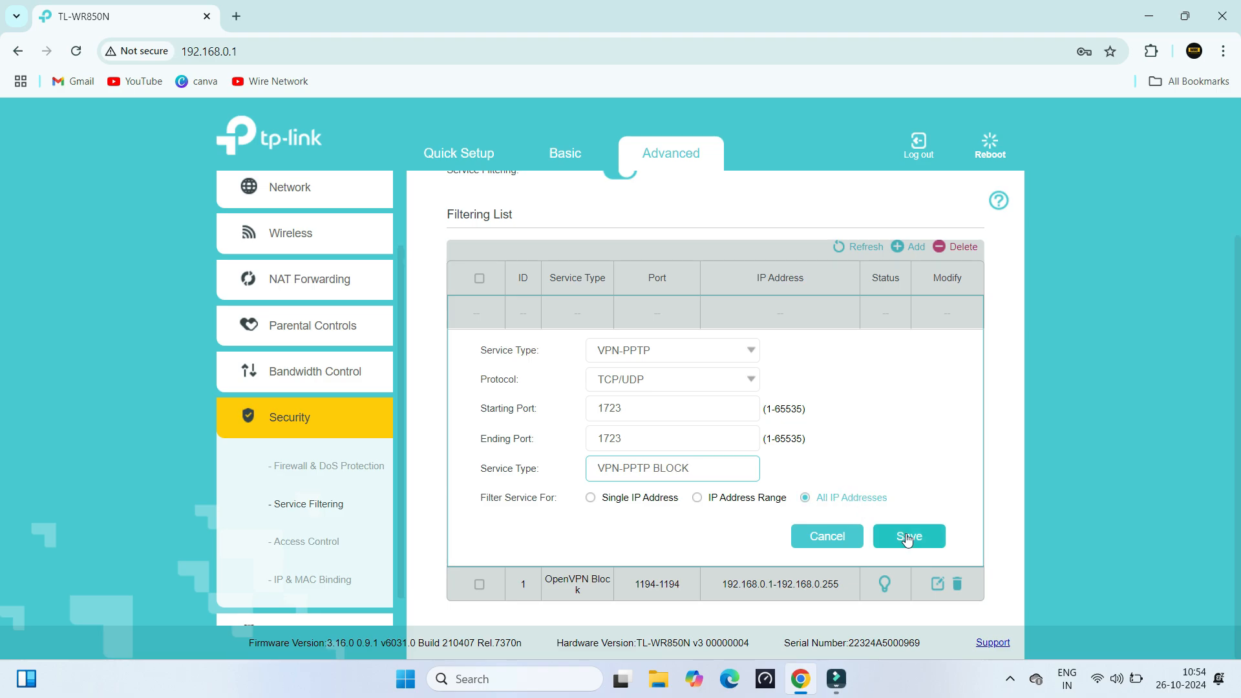
pyautogui.click(908, 535)
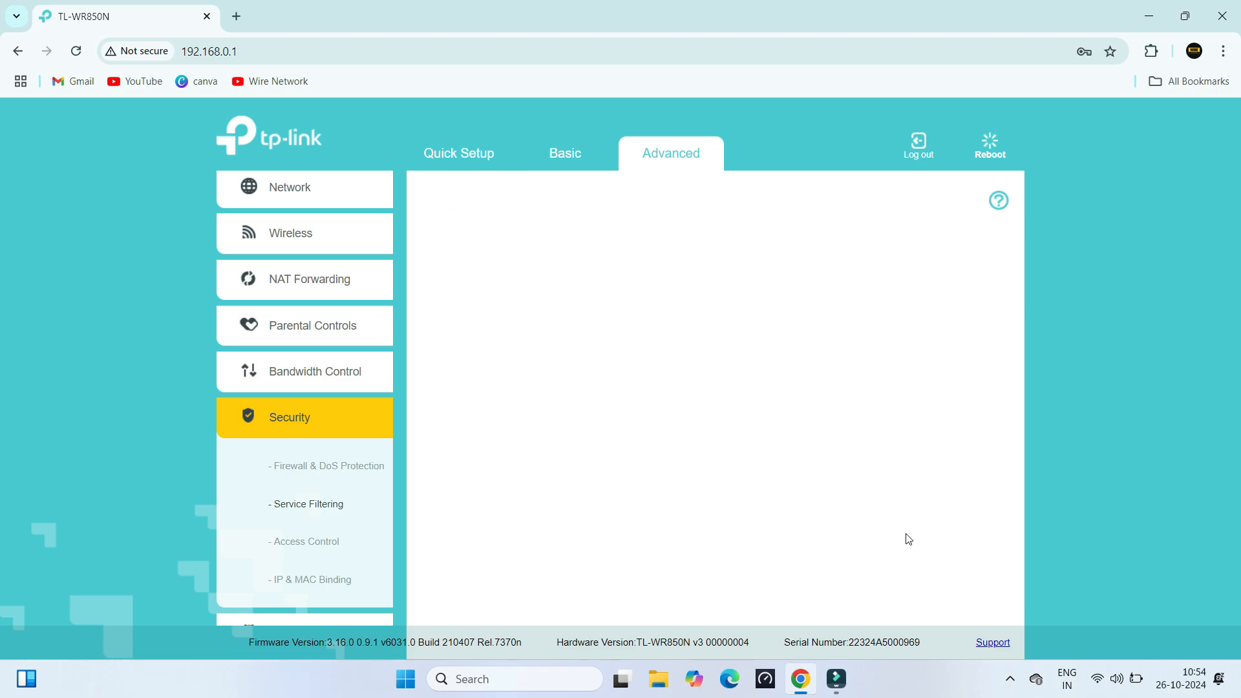
# Add a third rule with service type VPN-L2TP (port 1701) and bring up its protocol choices.
pyautogui.click(308, 505)
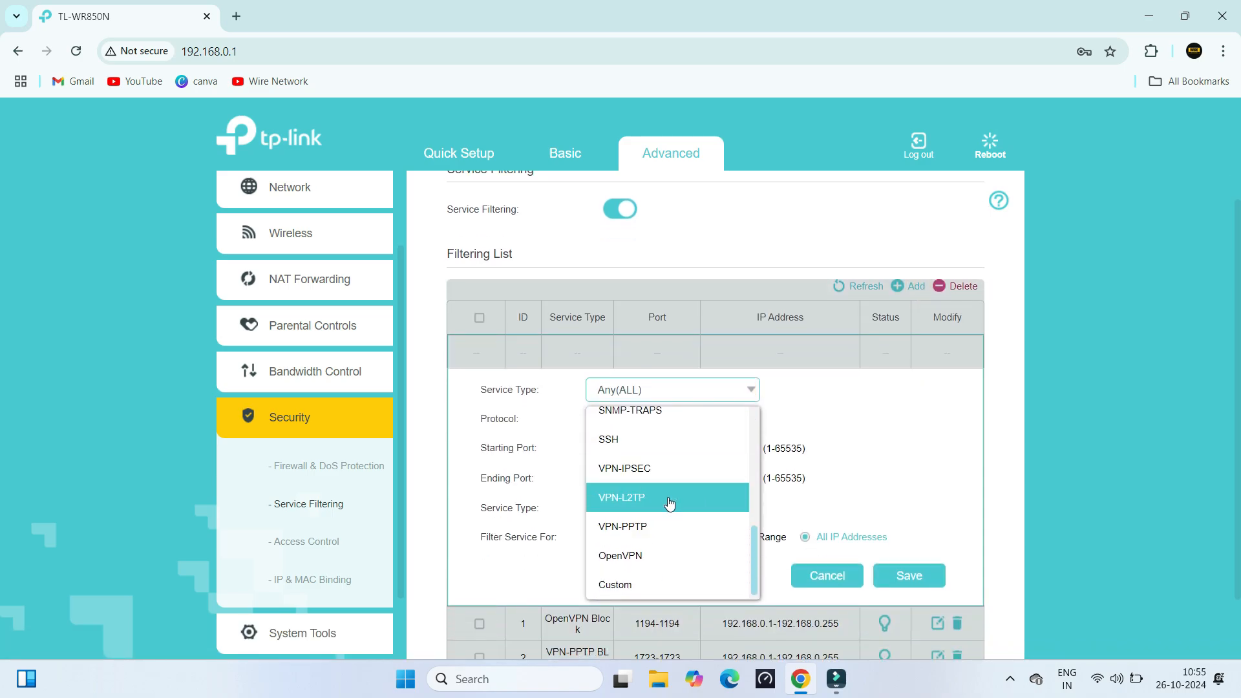
pyautogui.click(622, 496)
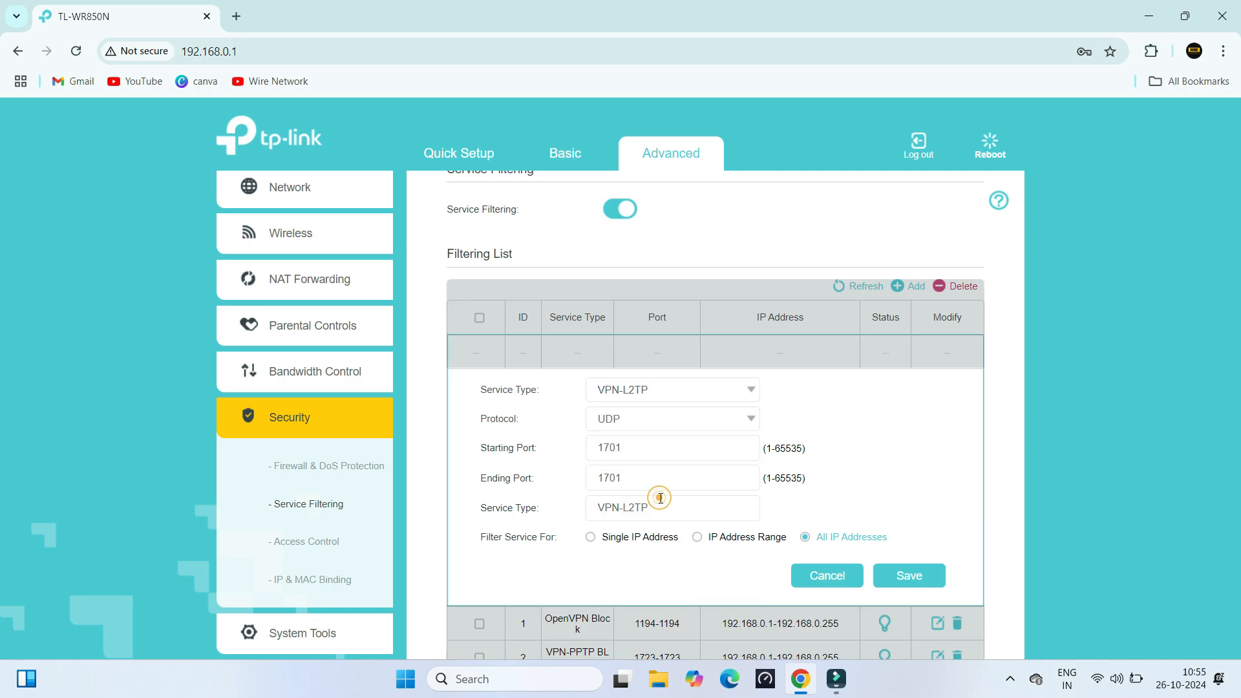
pyautogui.click(671, 419)
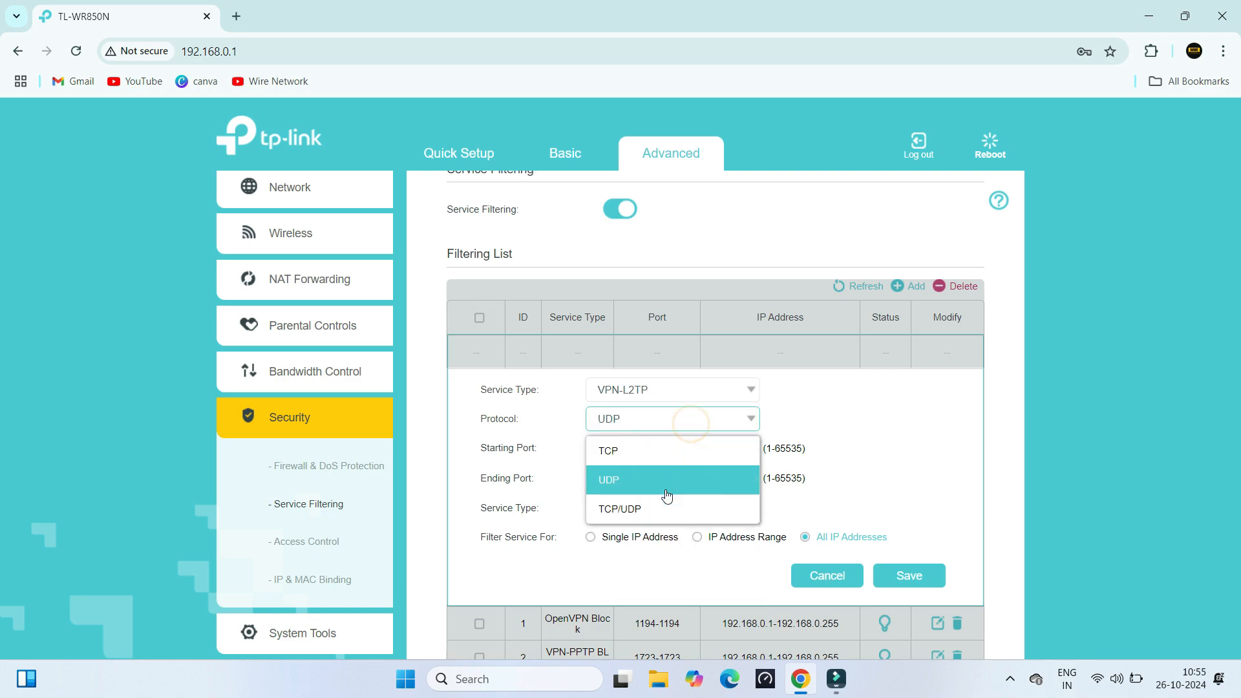